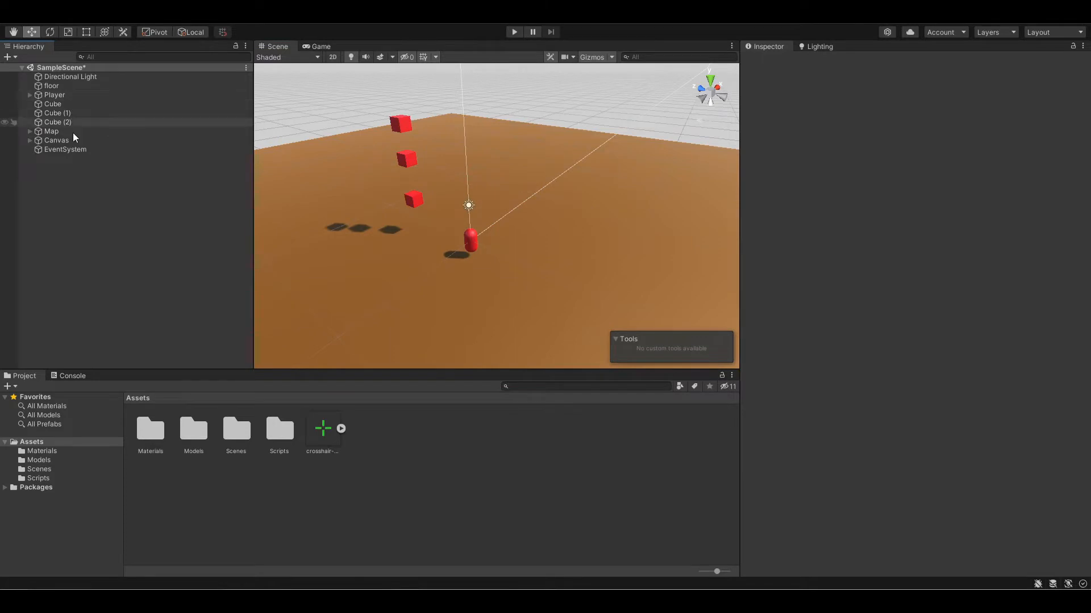
# Remove the copied mouse-look script from Enemy and expand its child objects.
pyautogui.click(54, 95)
pyautogui.write('Enemy')
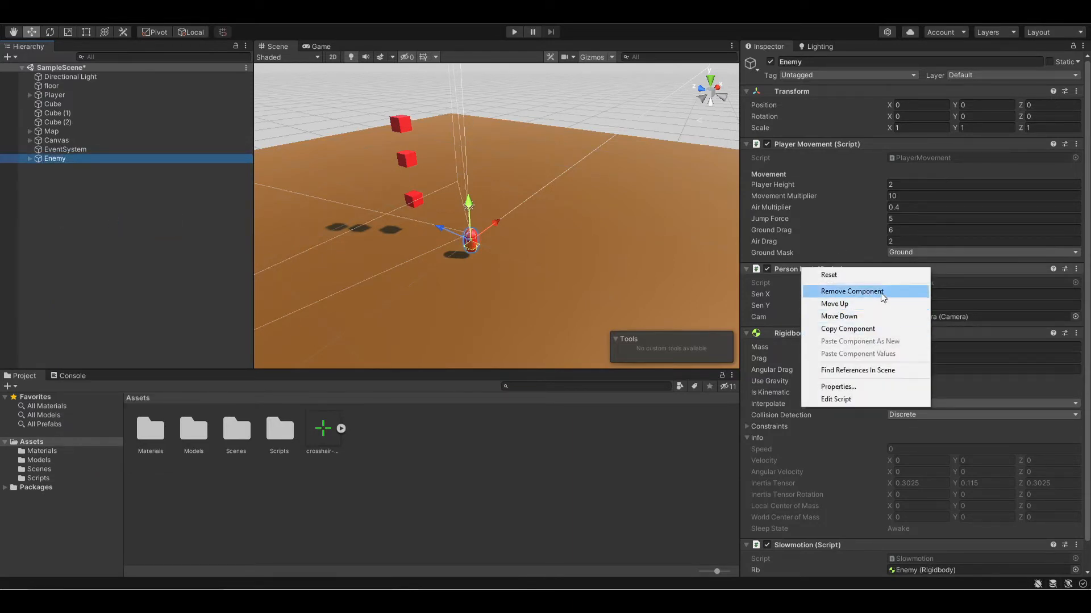
pyautogui.click(851, 291)
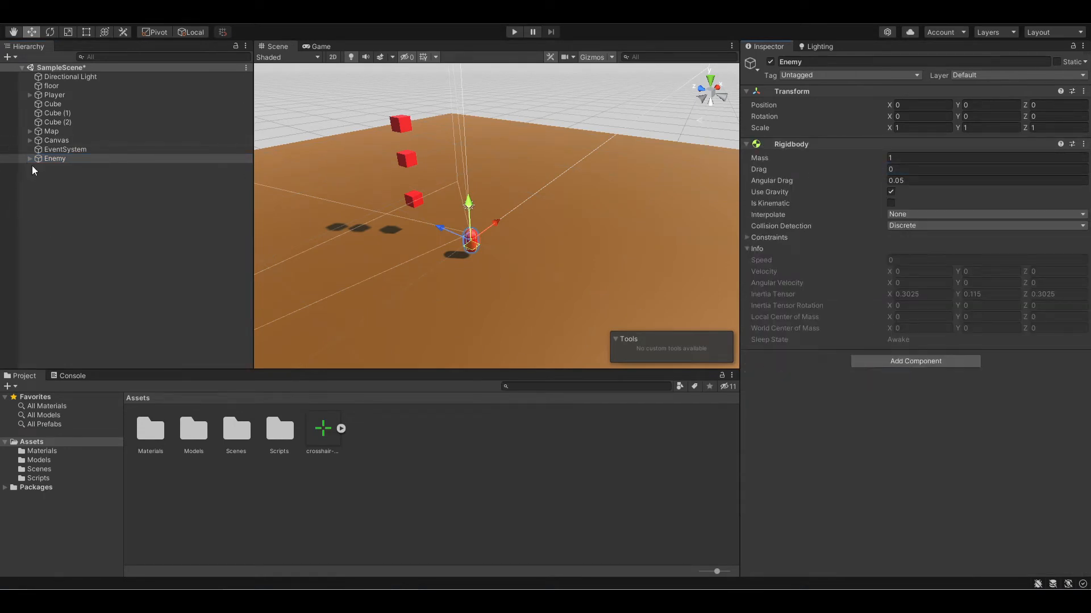
pyautogui.click(30, 158)
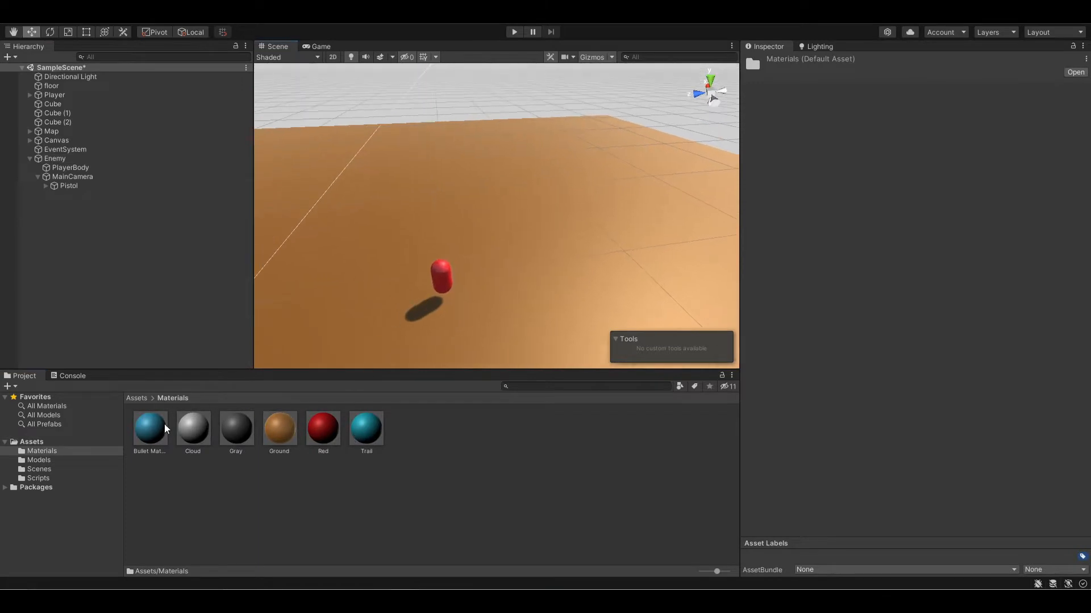
pyautogui.moveTo(122, 430)
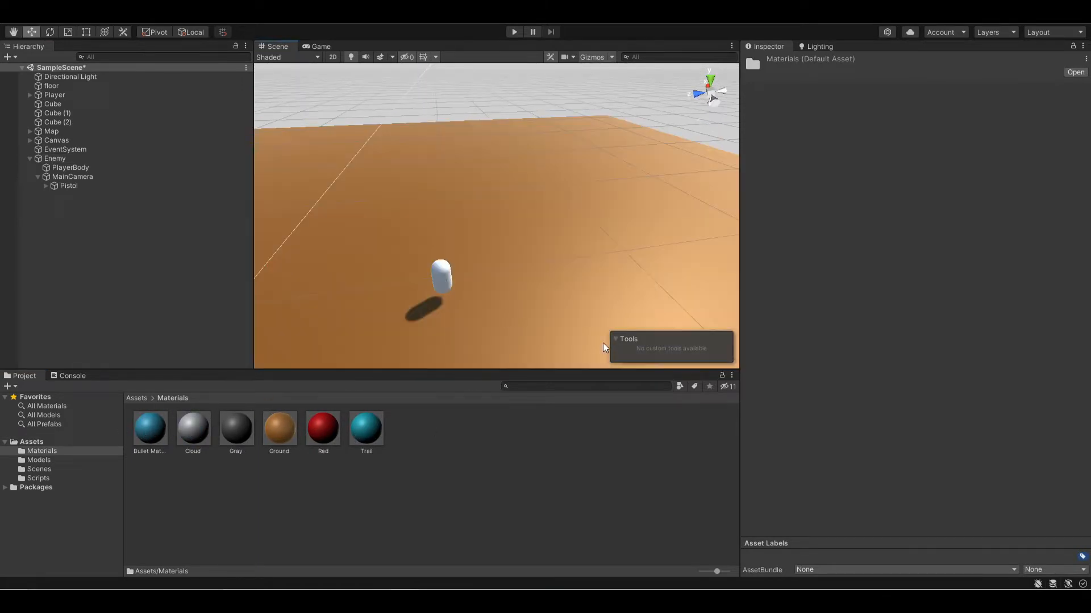
# Rename the enemy's PlayerBody to EnemyBody and delete its copied MainCamera, keeping Pistol.
pyautogui.click(73, 176)
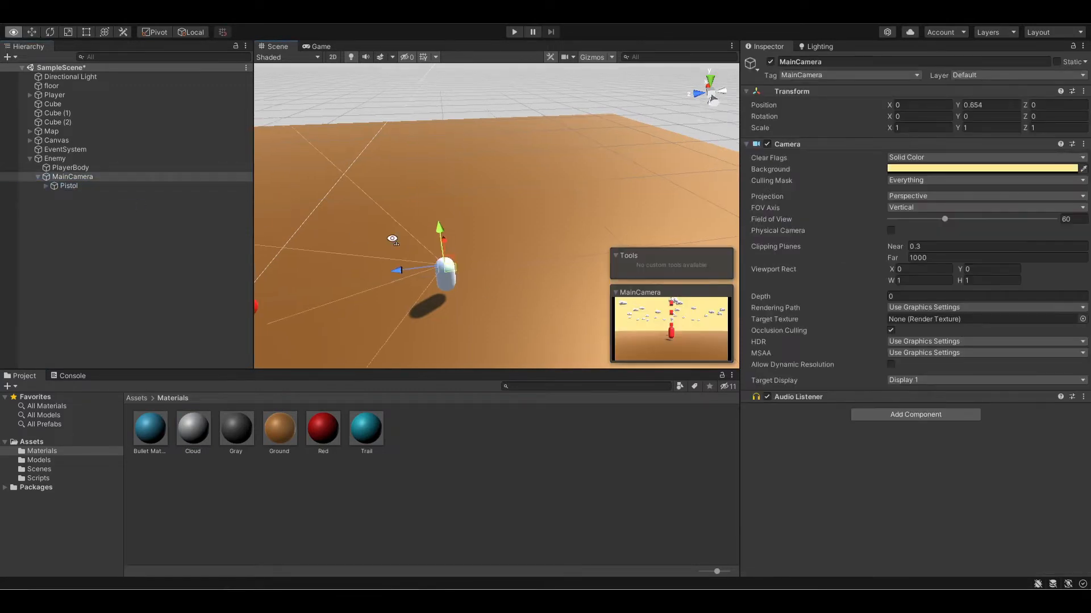
pyautogui.click(68, 186)
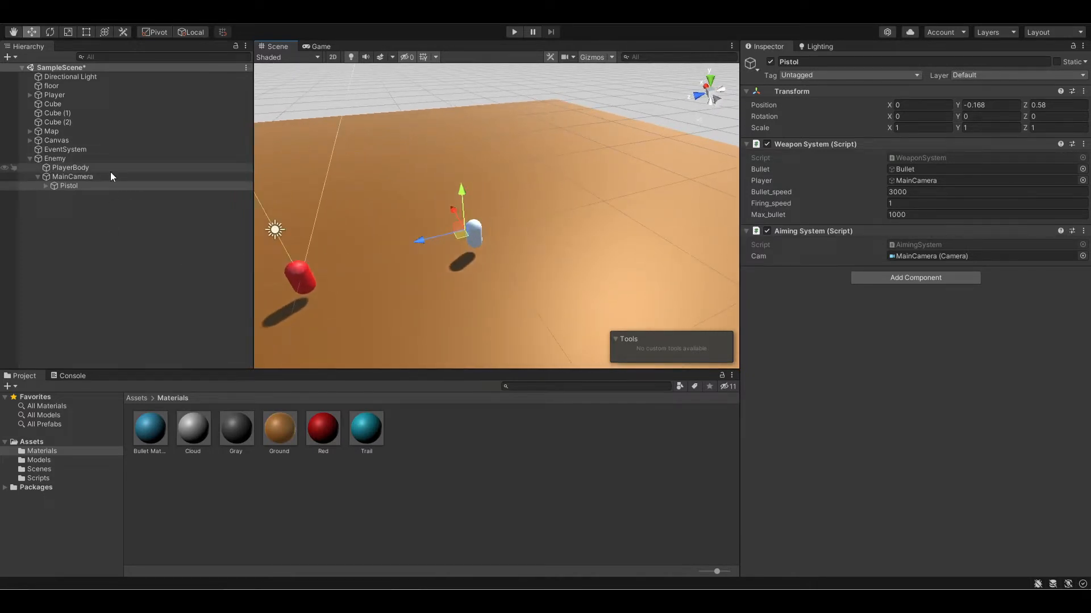
pyautogui.rightClick(71, 167)
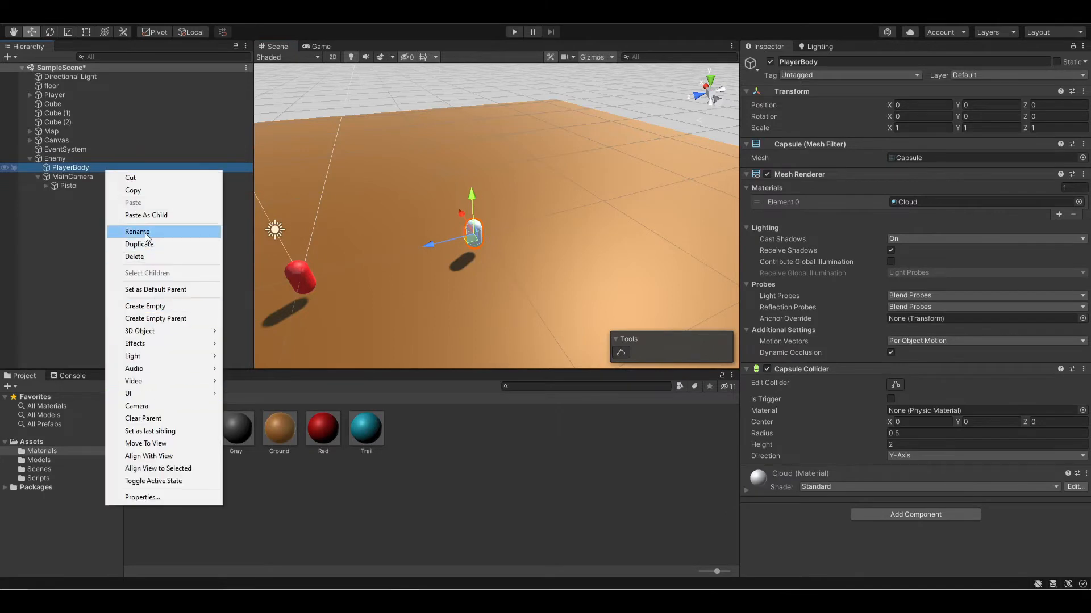
pyautogui.click(137, 232)
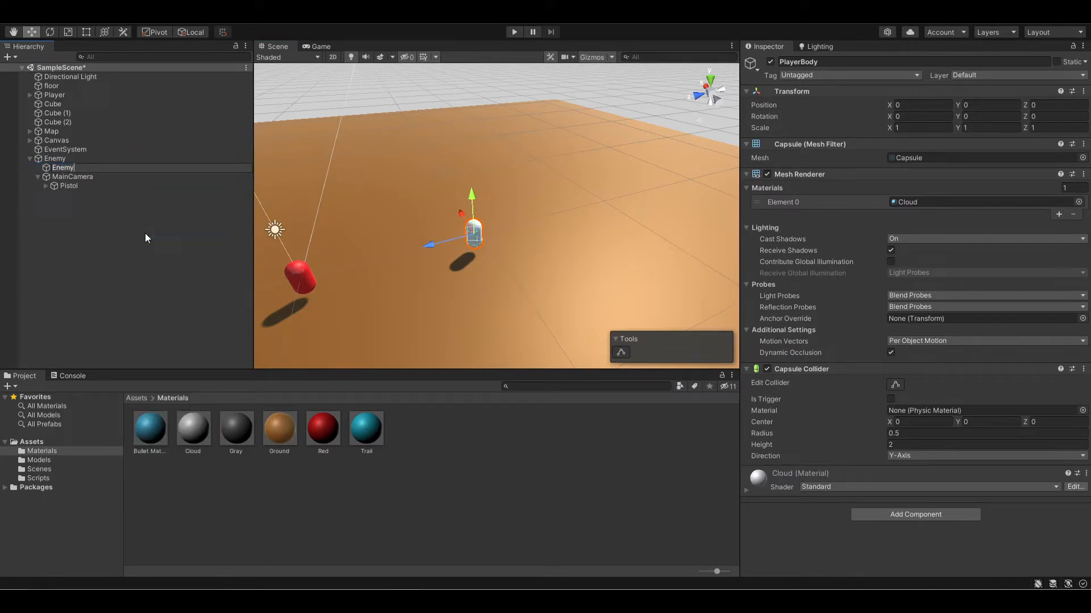
pyautogui.click(62, 177)
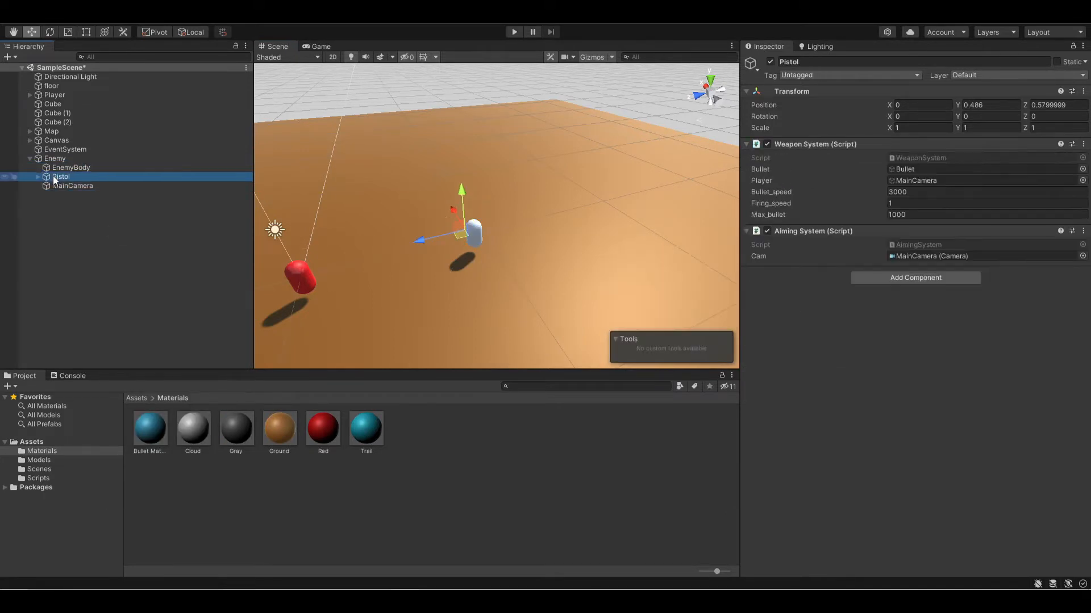
pyautogui.rightClick(74, 186)
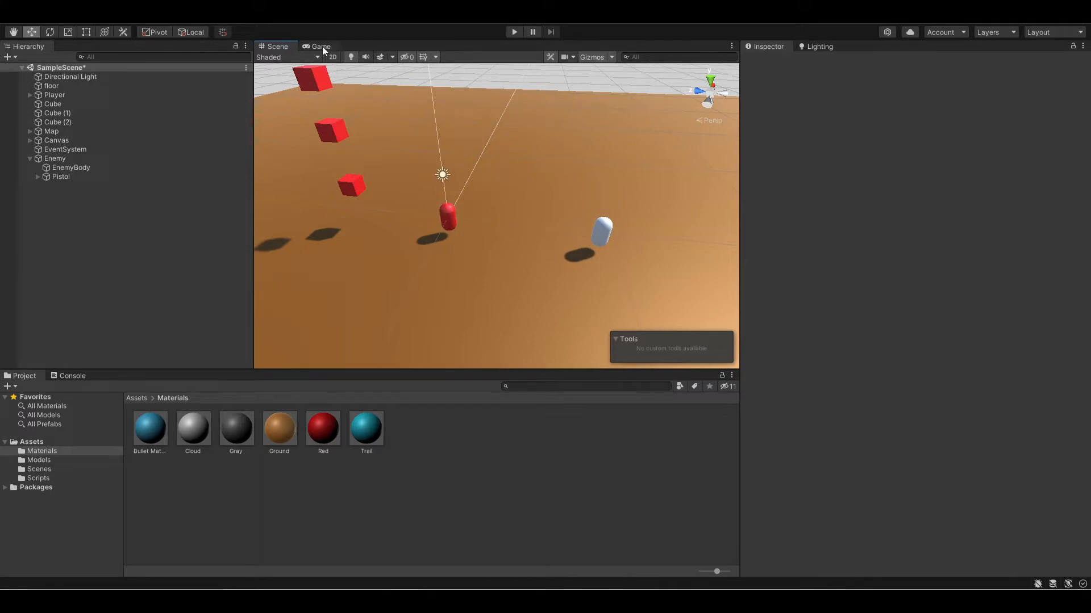
pyautogui.moveTo(521, 91)
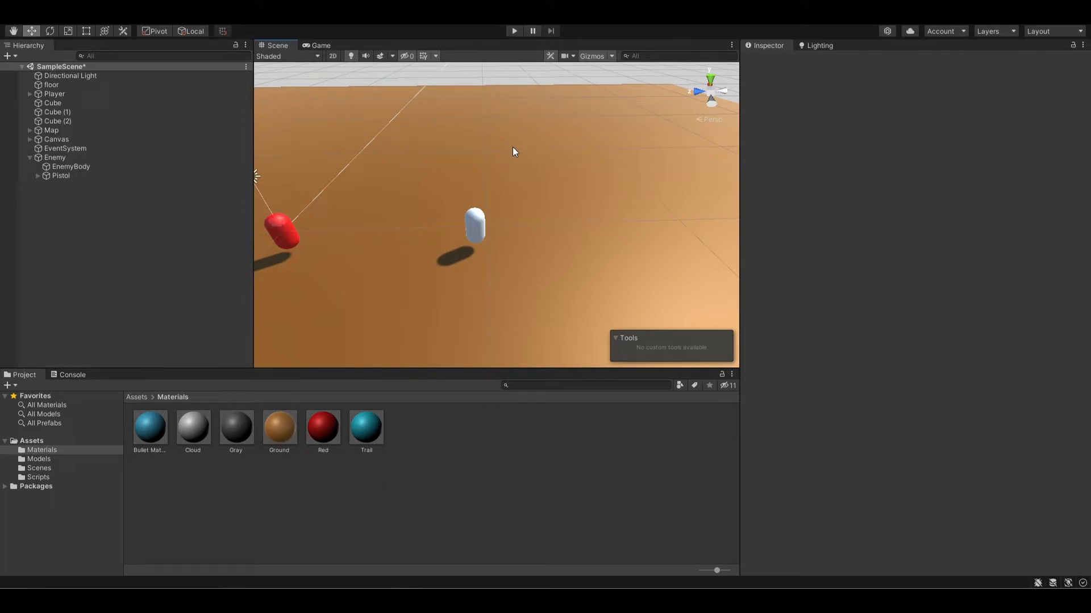
pyautogui.moveTo(382, 258)
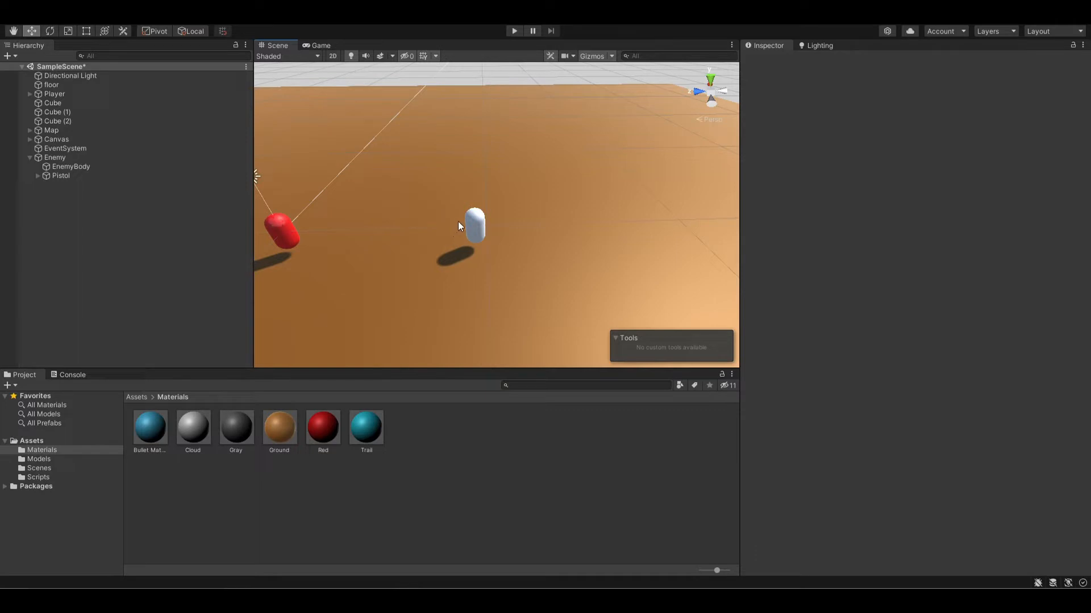
pyautogui.moveTo(479, 214)
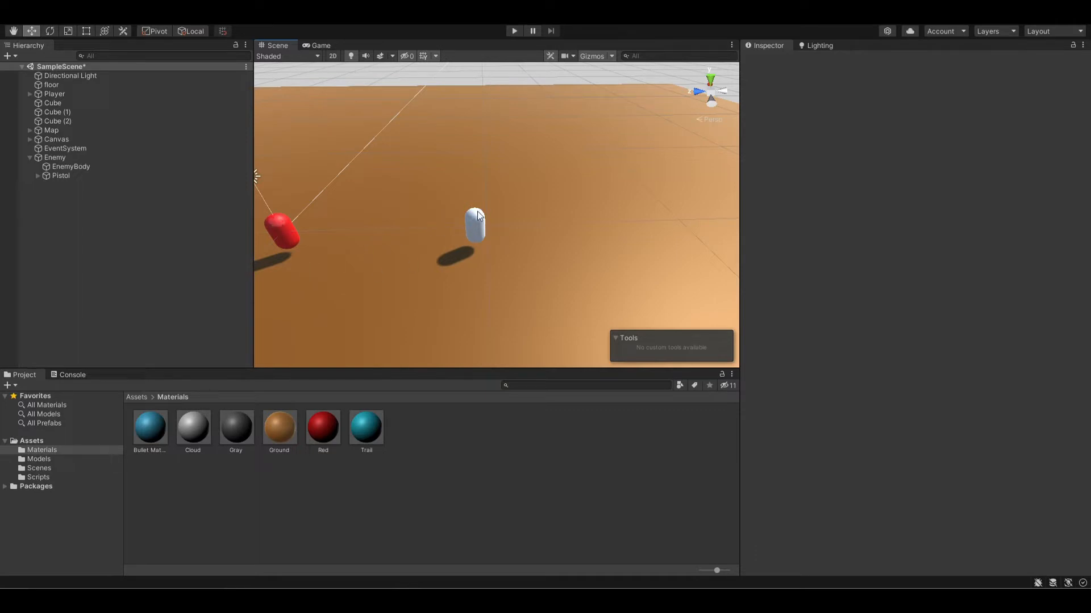
pyautogui.moveTo(428, 242)
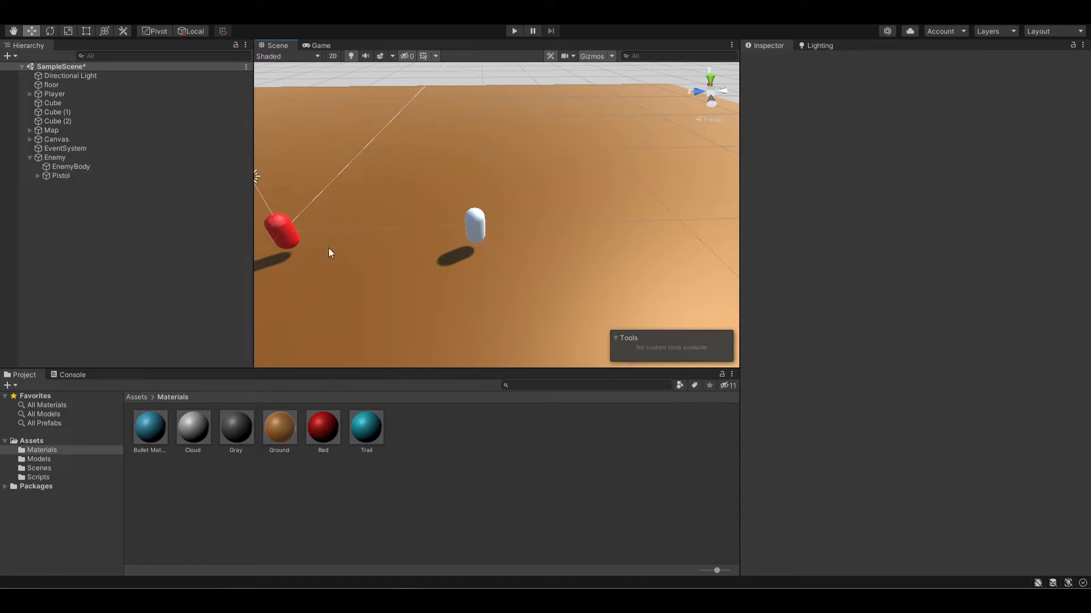
pyautogui.moveTo(500, 217)
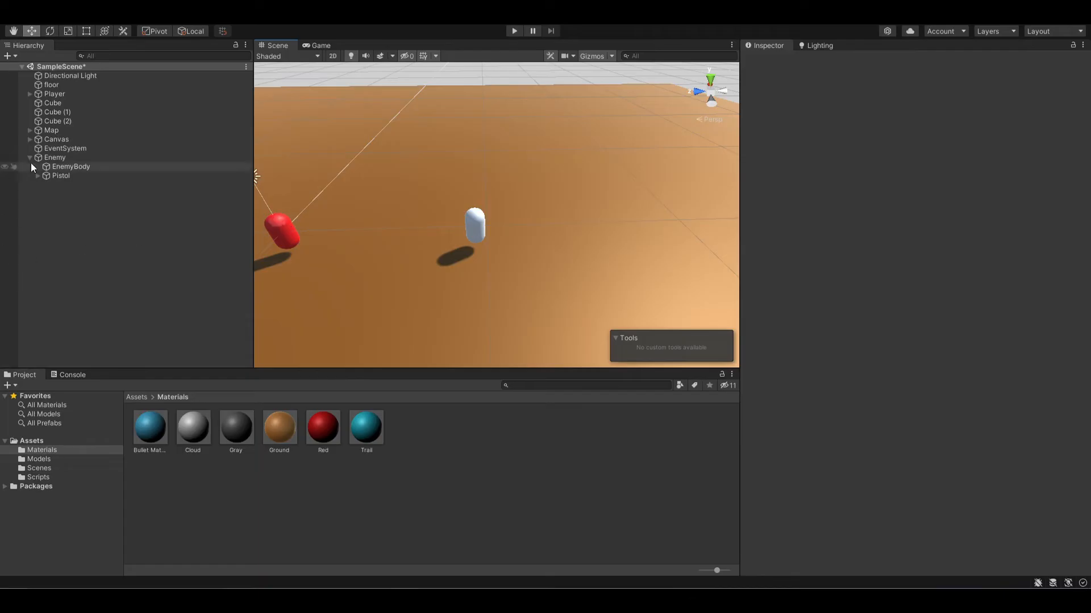
pyautogui.click(31, 157)
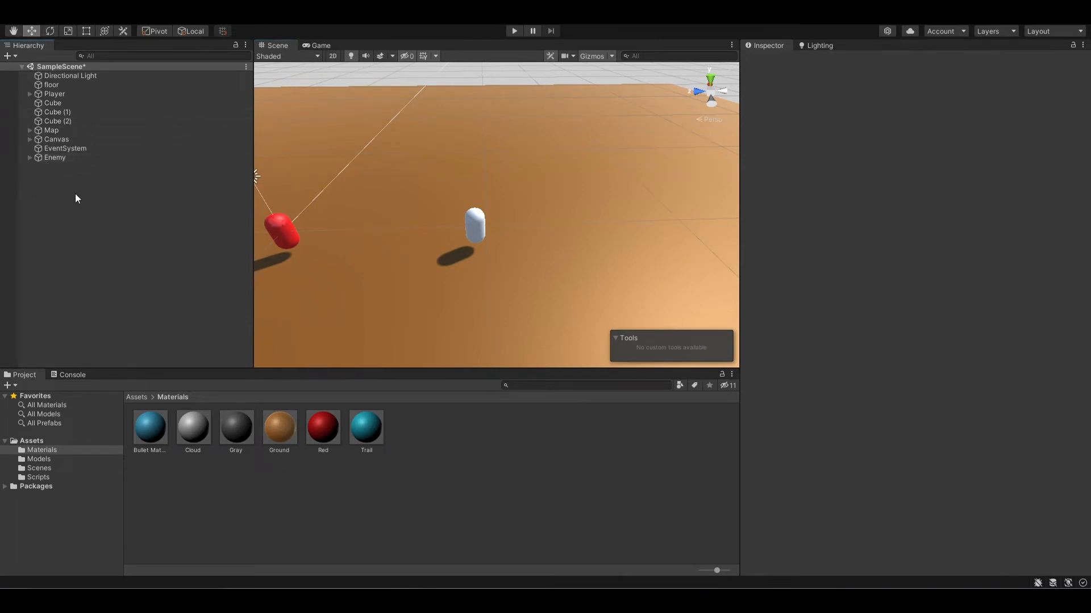
# Create a sphere, parent CheckSphere under Enemy, and scale it up around the capsule.
pyautogui.rightClick(76, 199)
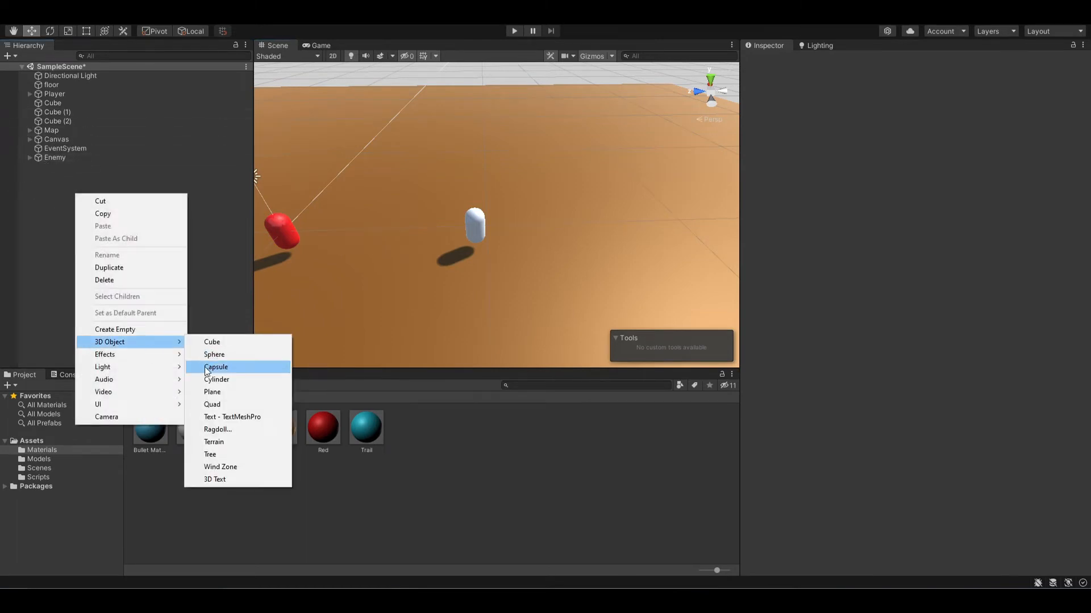
pyautogui.click(214, 354)
pyautogui.write('CheckSphere')
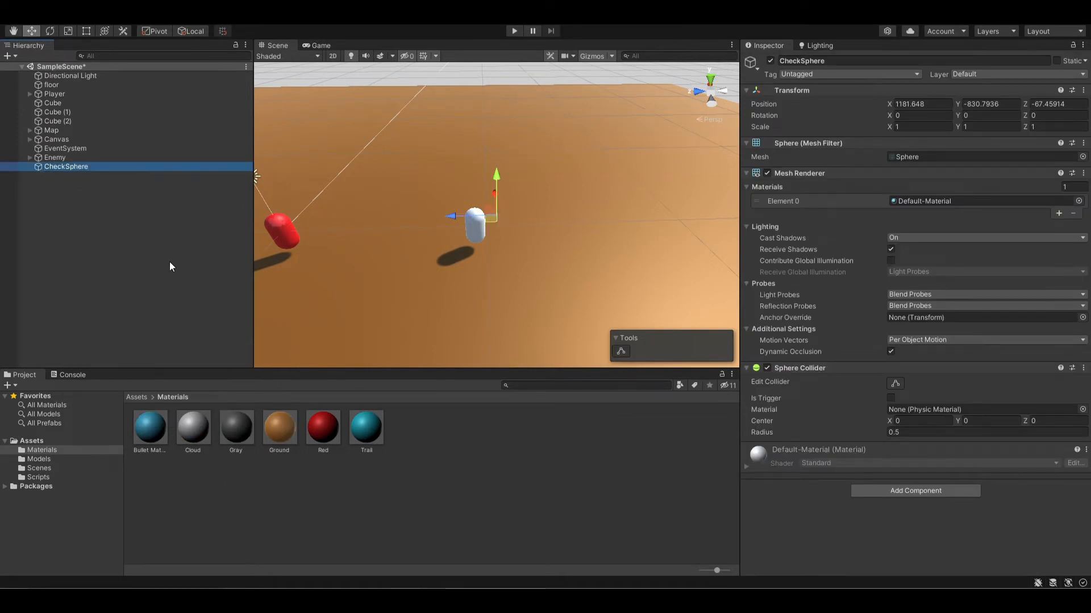
pyautogui.click(54, 157)
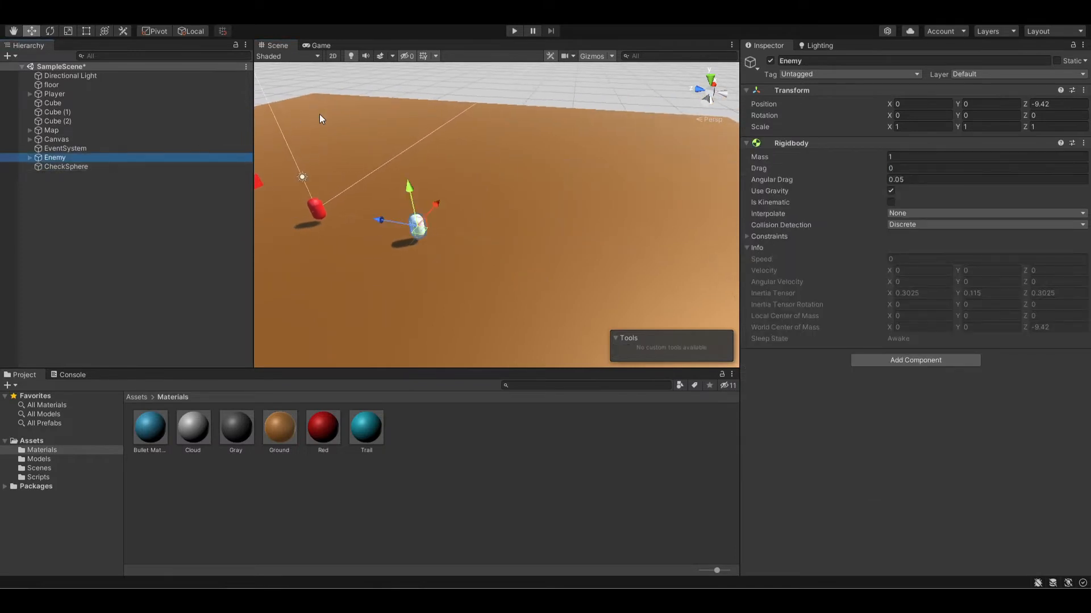
pyautogui.click(66, 167)
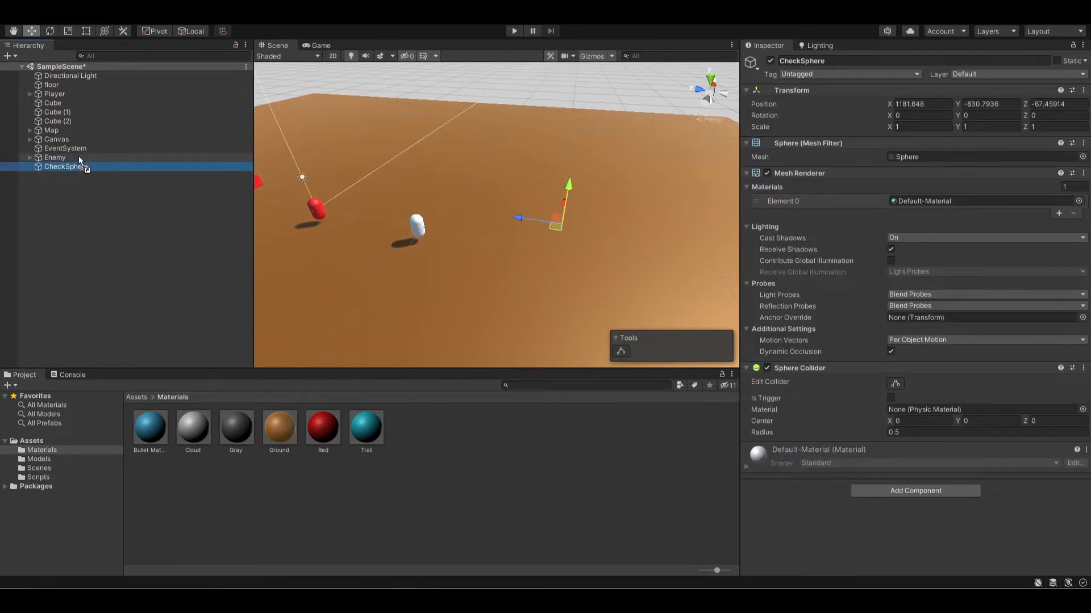
pyautogui.click(29, 157)
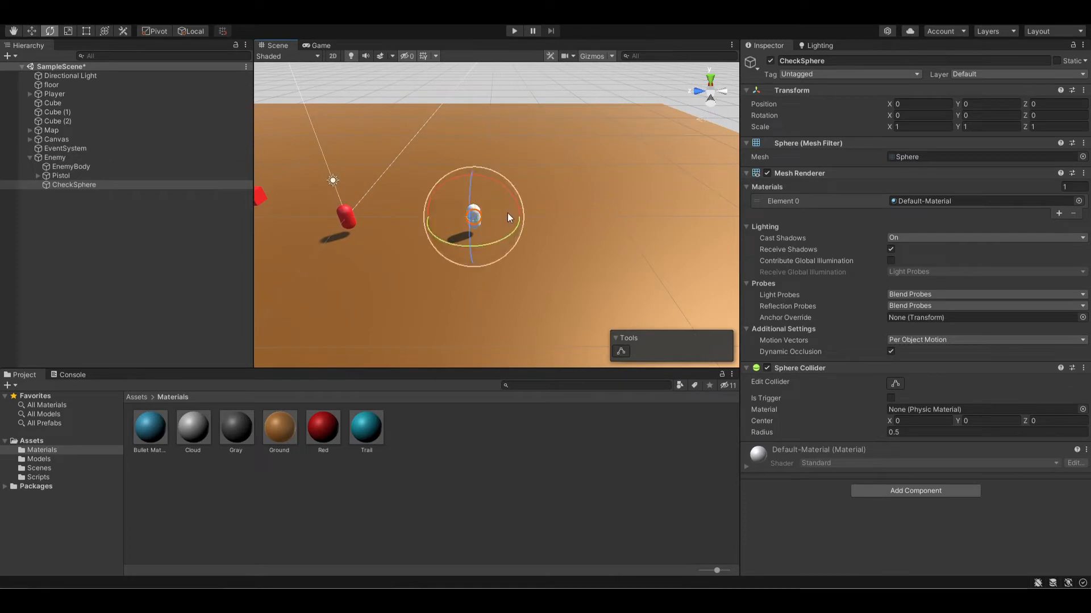
pyautogui.click(68, 31)
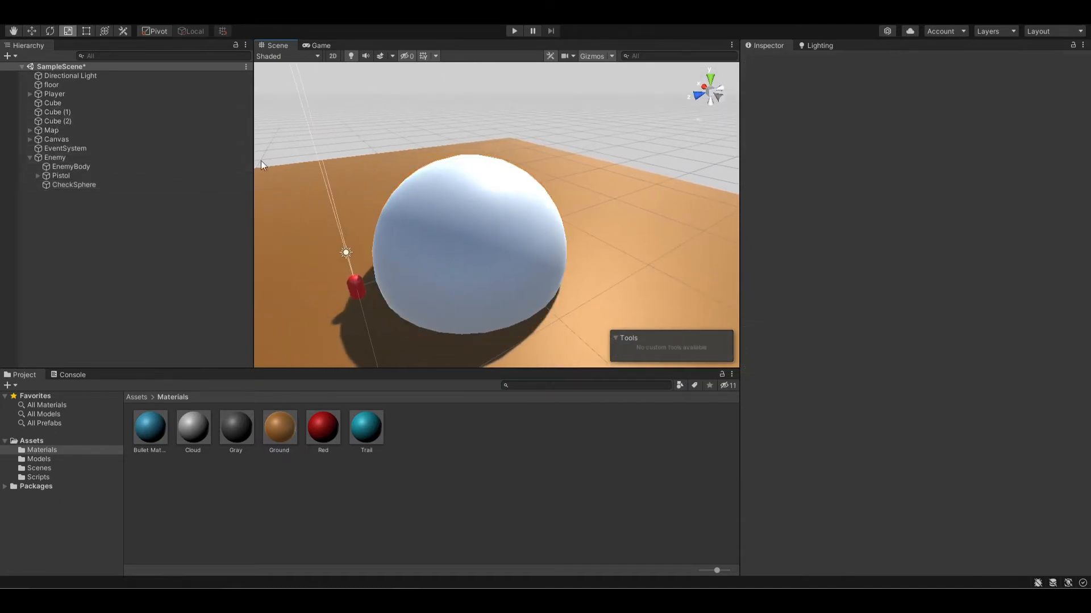
# Disable CheckSphere's Mesh Renderer and raise the Enemy along the Y axis.
pyautogui.click(73, 184)
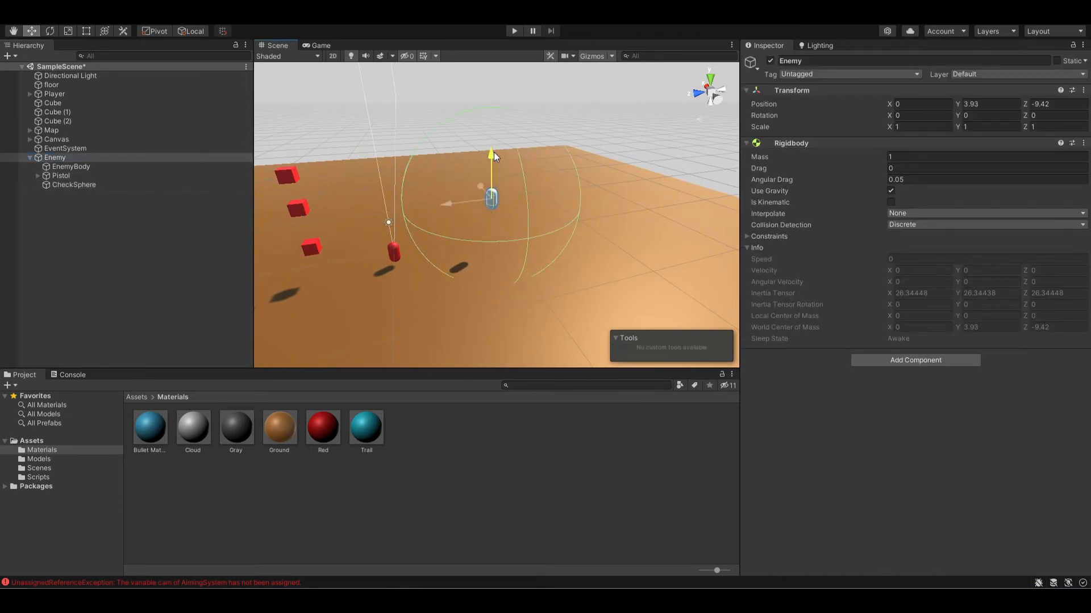
pyautogui.moveTo(492, 167); pyautogui.dragTo(492, 146)
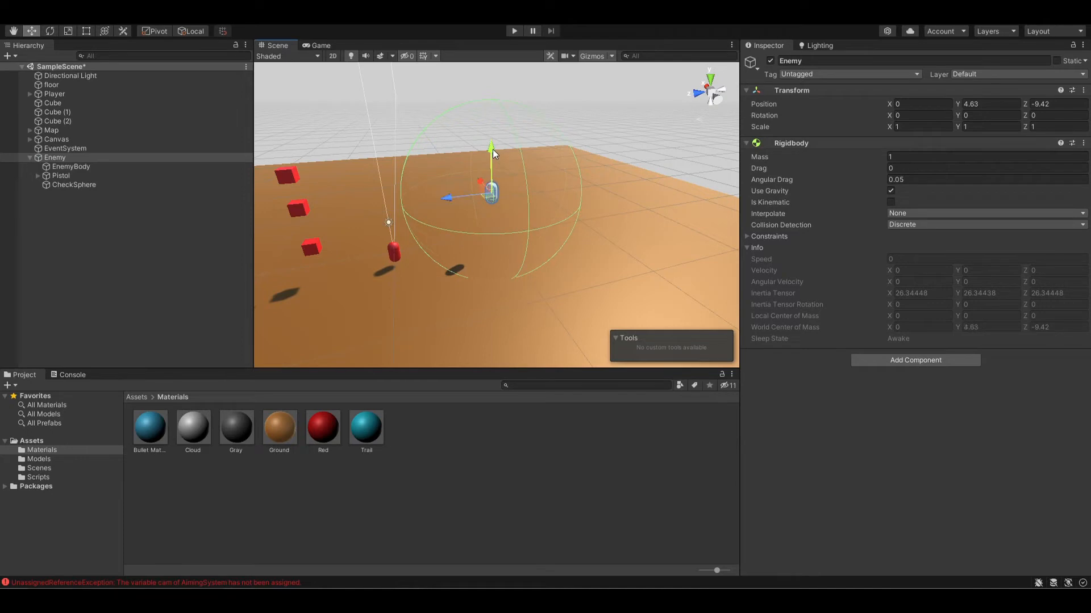
pyautogui.click(74, 184)
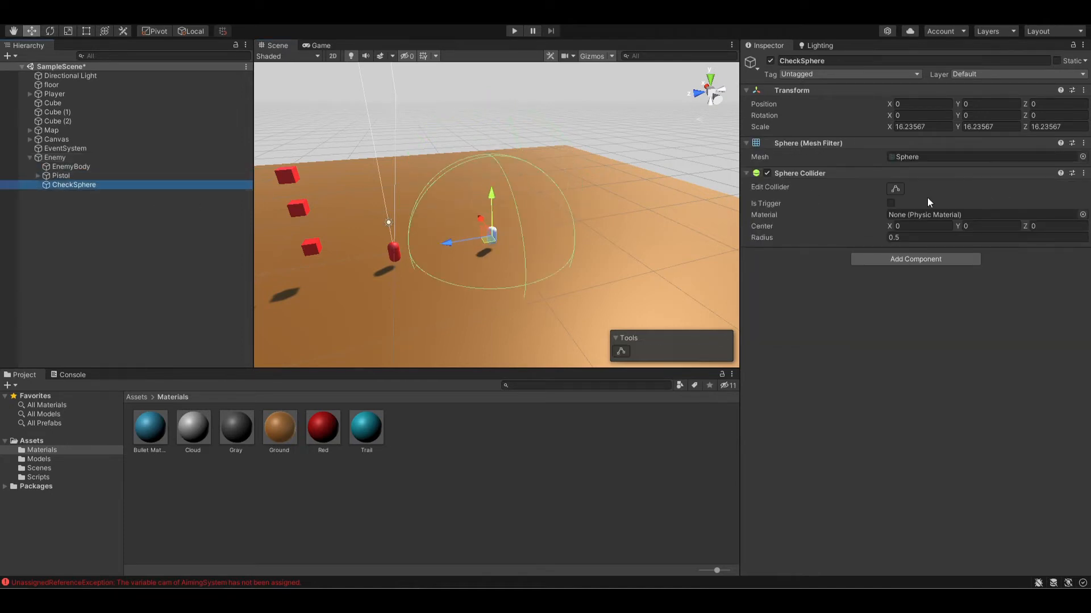
# Tick Is Trigger on CheckSphere's Sphere Collider.
pyautogui.click(891, 204)
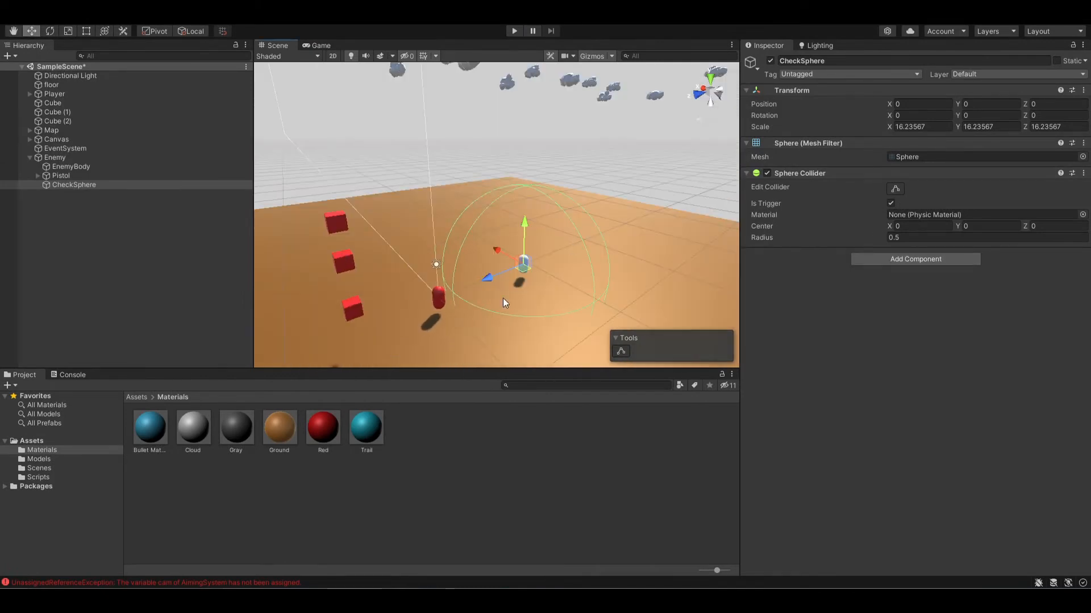
pyautogui.moveTo(183, 192)
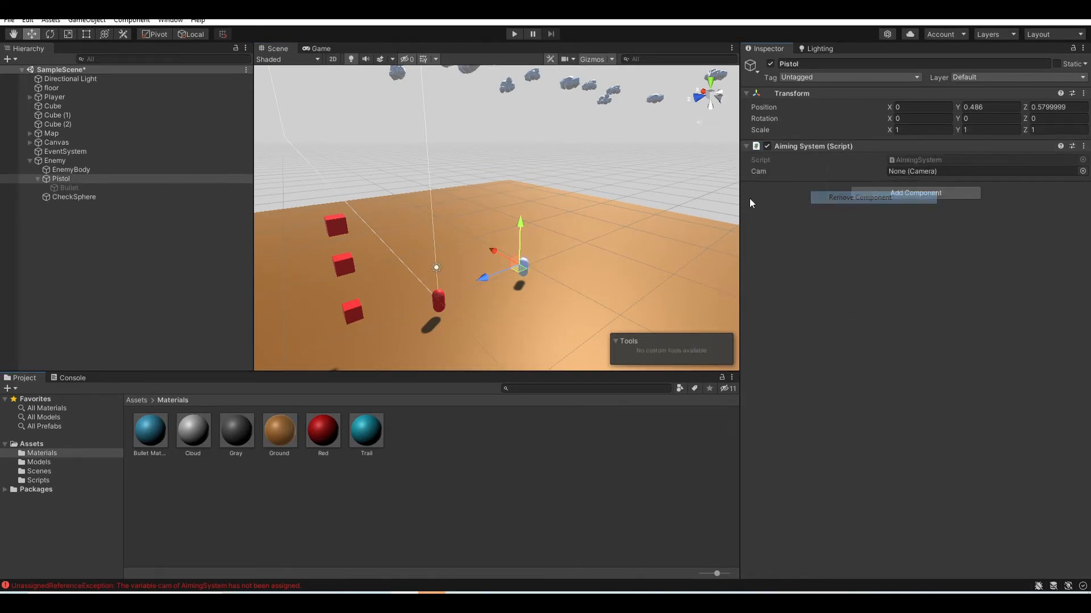
# Create a C# script named PlayerDetection in the Scripts folder.
pyautogui.click(858, 198)
pyautogui.write('H')
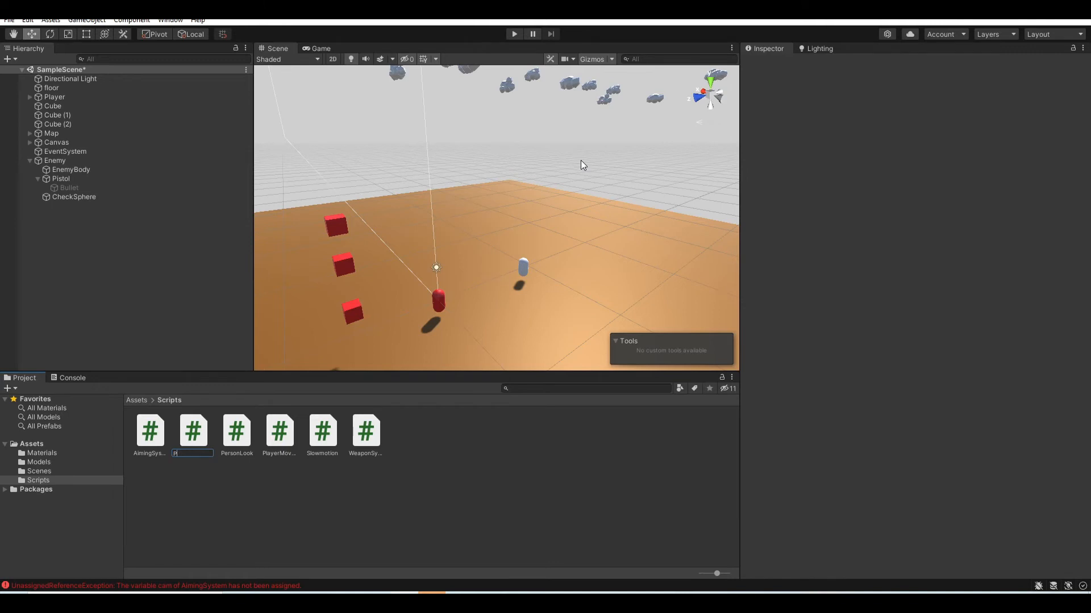
pyautogui.write('layerDetection')
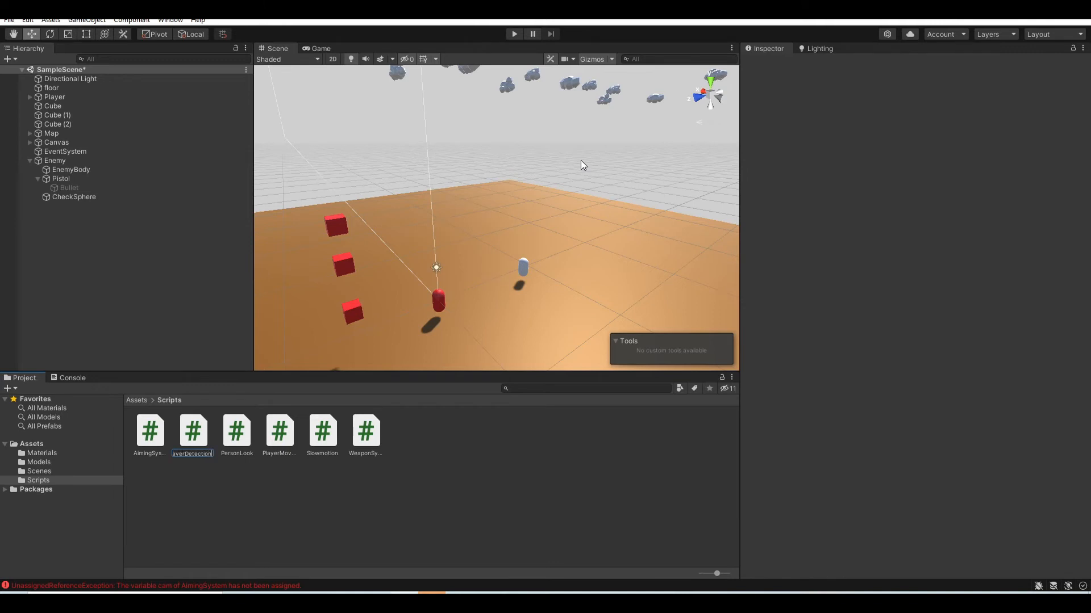
pyautogui.click(235, 431)
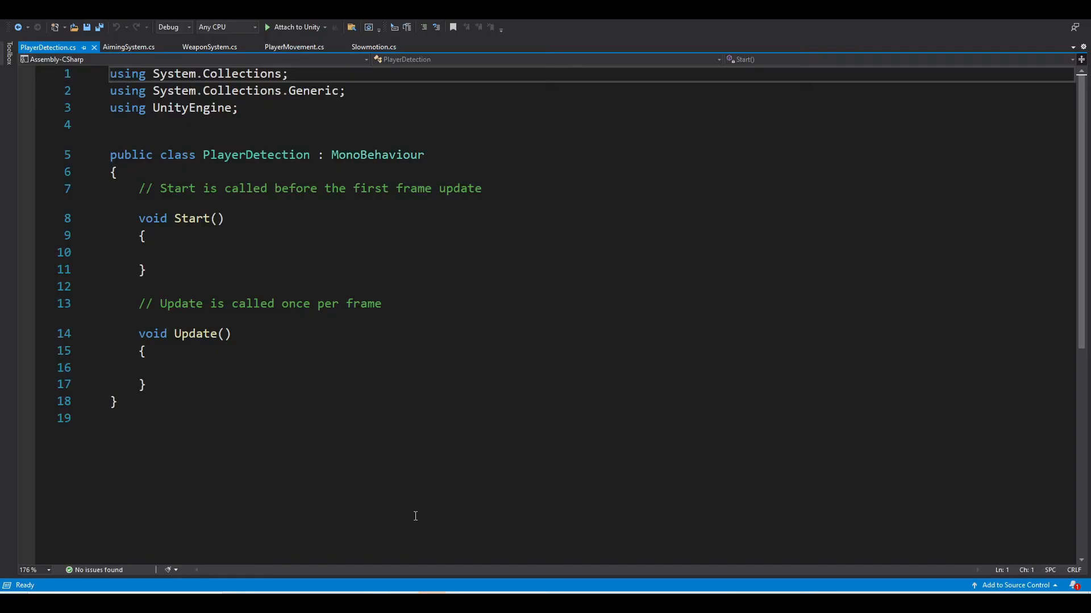
# Delete the template Start and Update methods and begin writing void OnTriggerEnter.
pyautogui.click(143, 269)
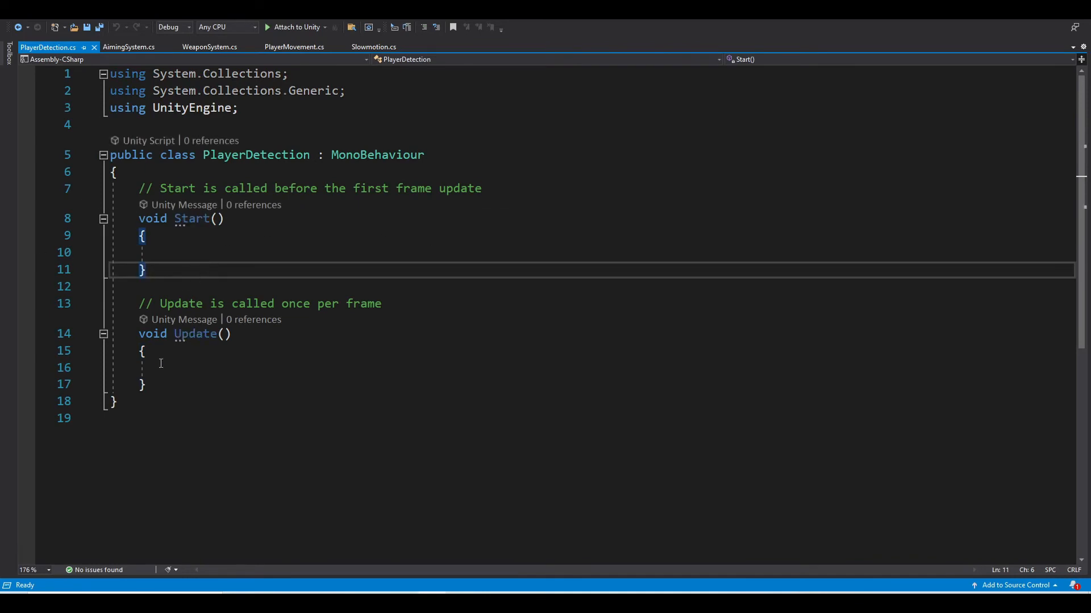
pyautogui.moveTo(139, 188); pyautogui.dragTo(143, 384)
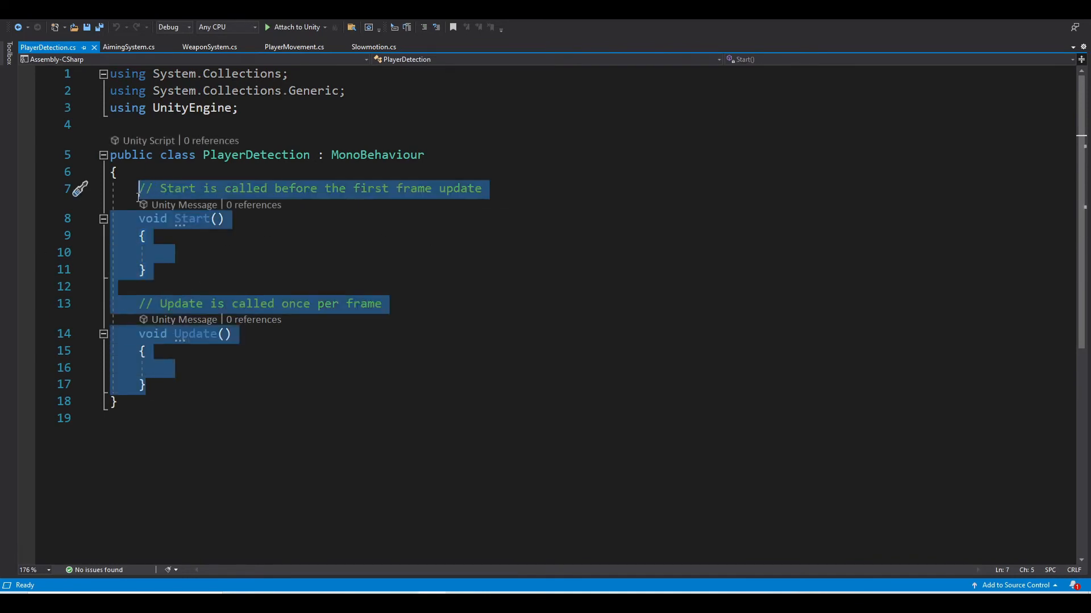
pyautogui.press('Delete')
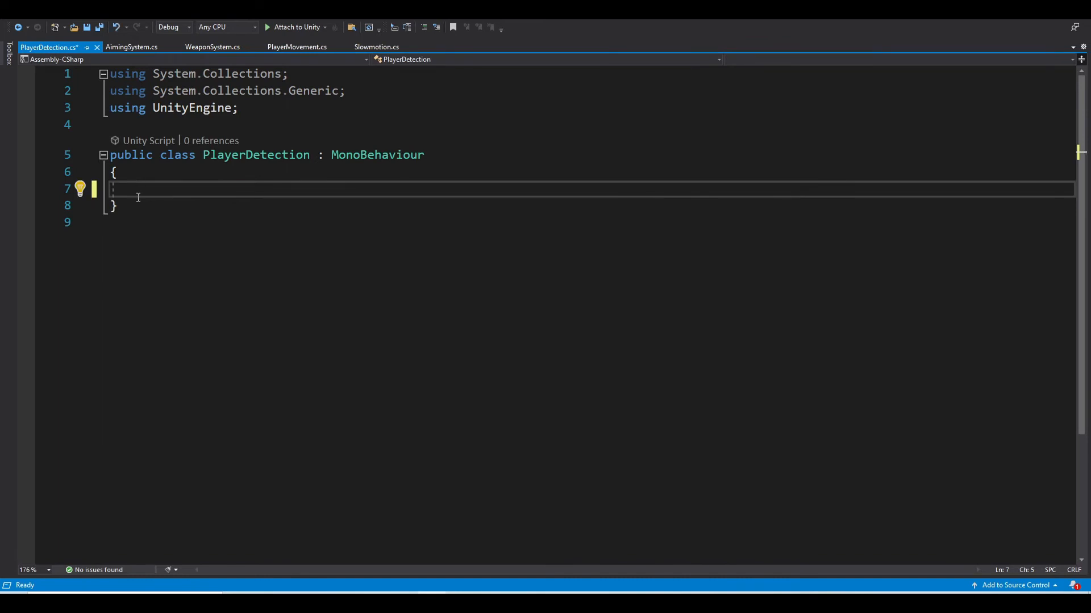
pyautogui.write('void')
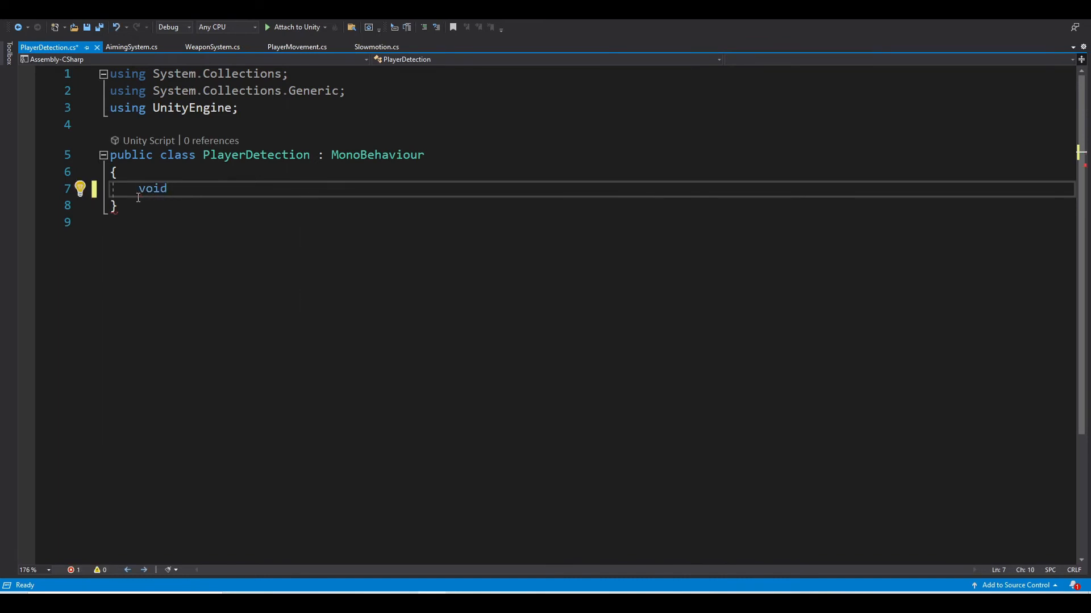
pyautogui.write('O')
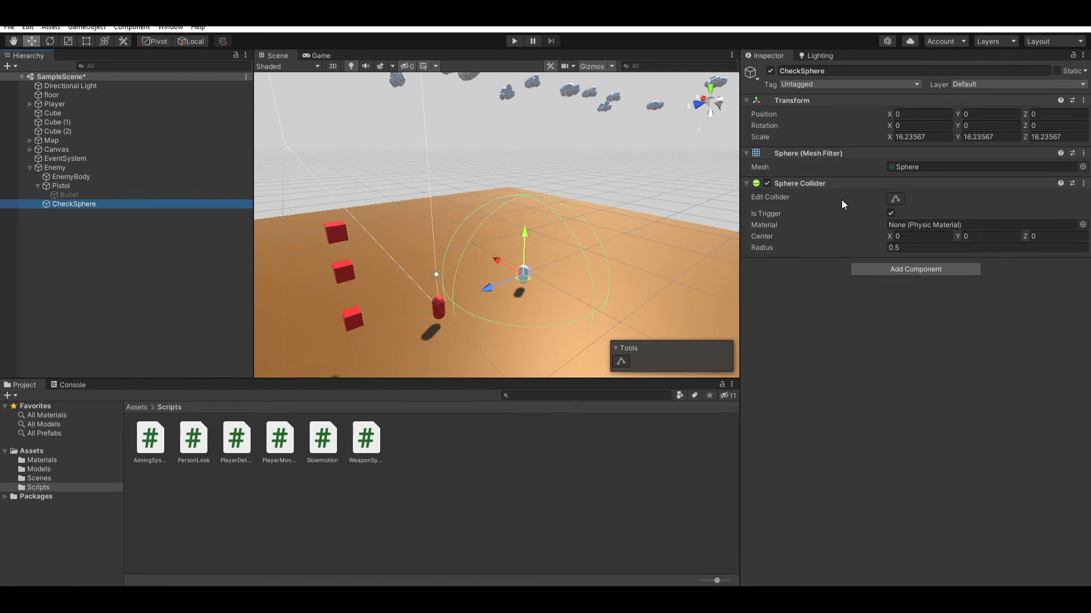
pyautogui.moveTo(795, 215)
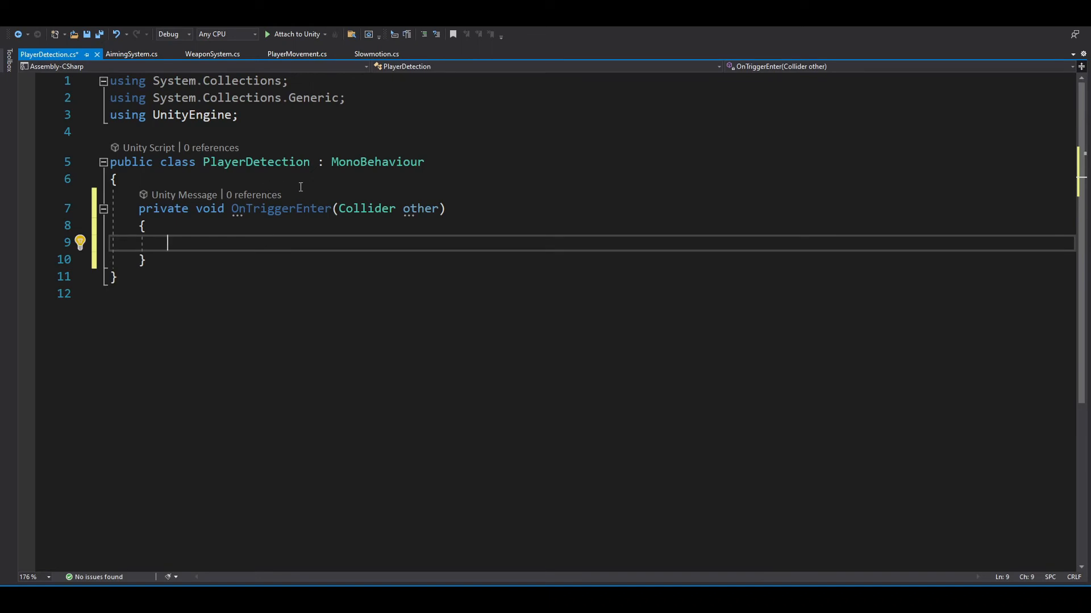
pyautogui.moveTo(395, 204)
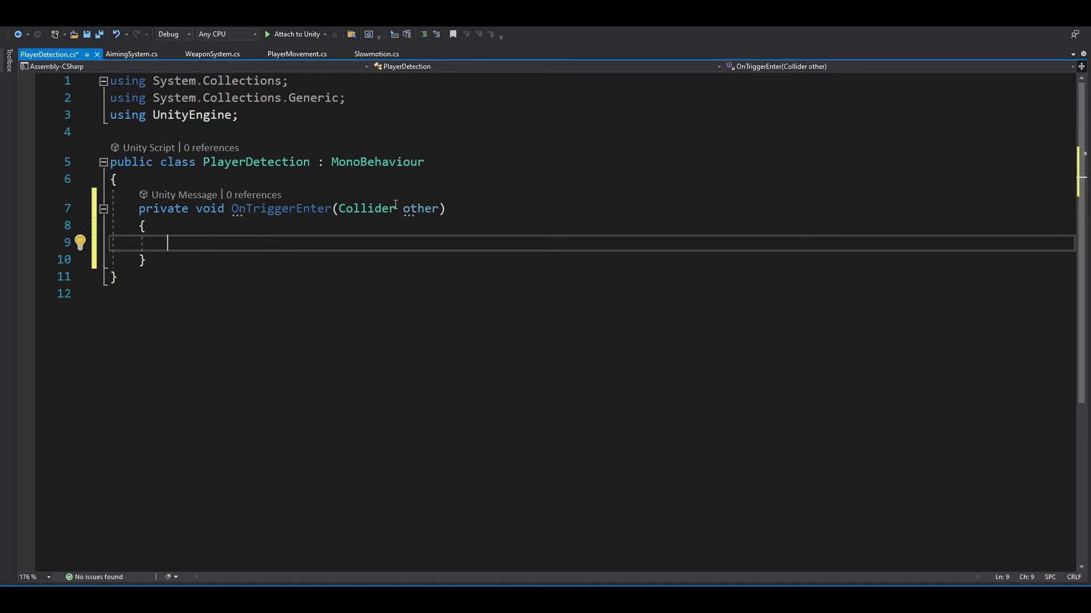
pyautogui.moveTo(321, 235)
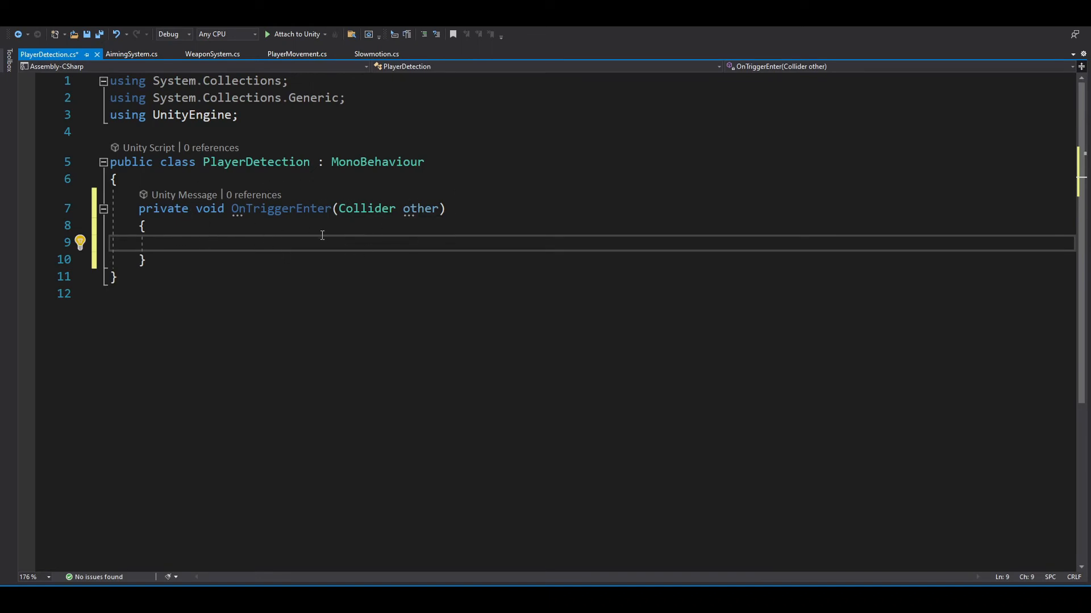
# Add an if checking other.name == "PlayerBody" that prints a player-detected message.
pyautogui.write('if')
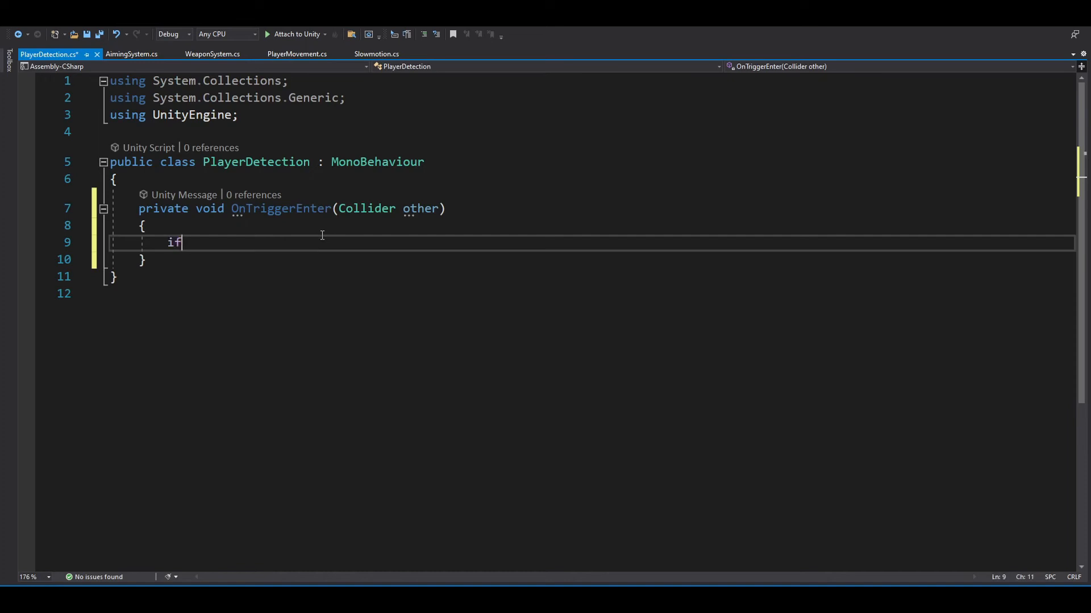
pyautogui.write('(other)')
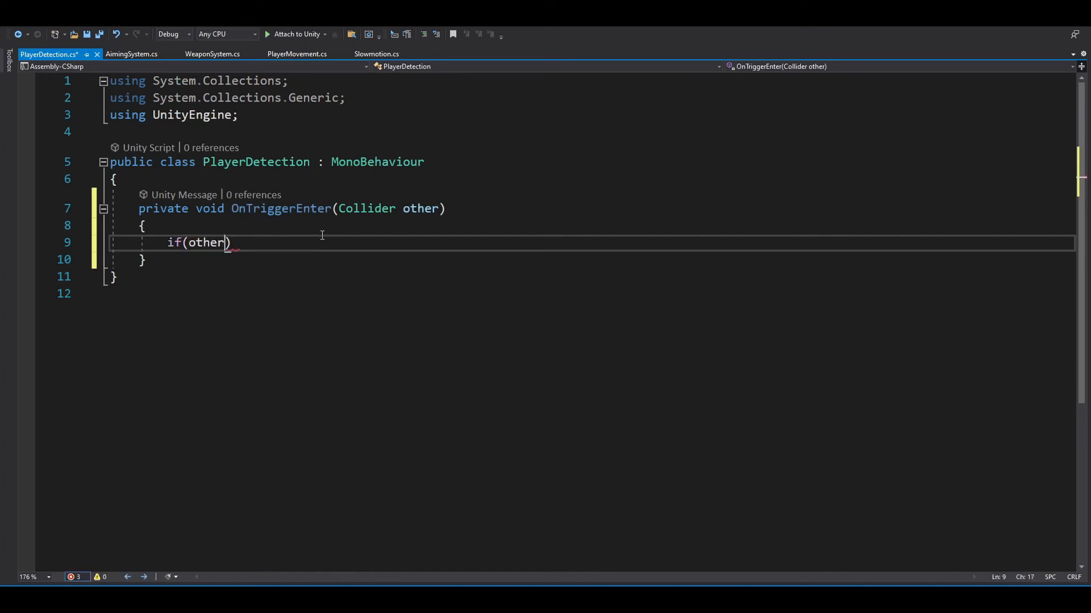
pyautogui.write('.')
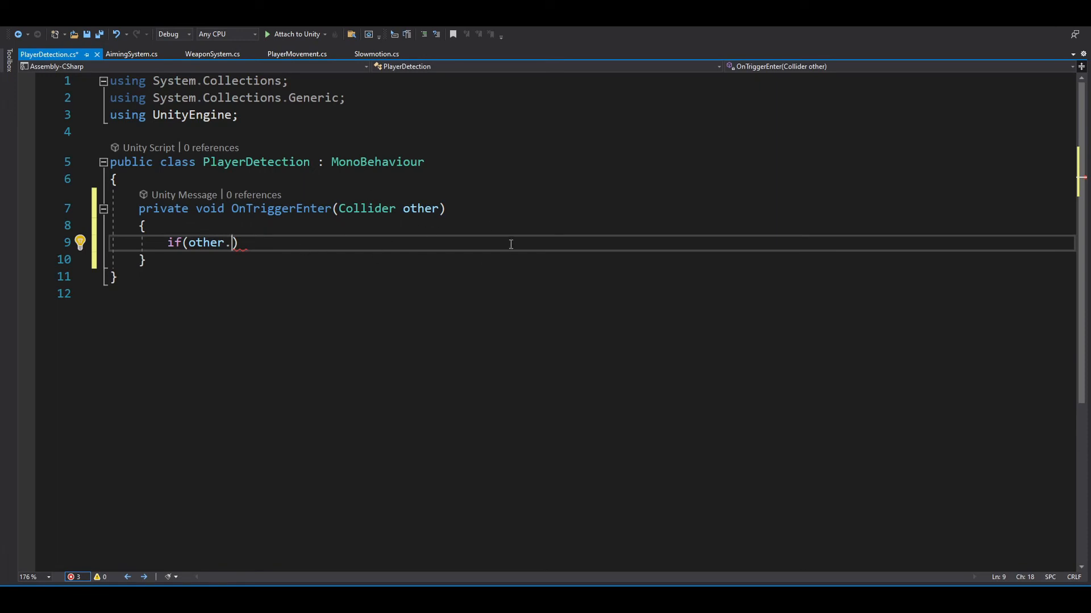
pyautogui.write('name == "Pl')
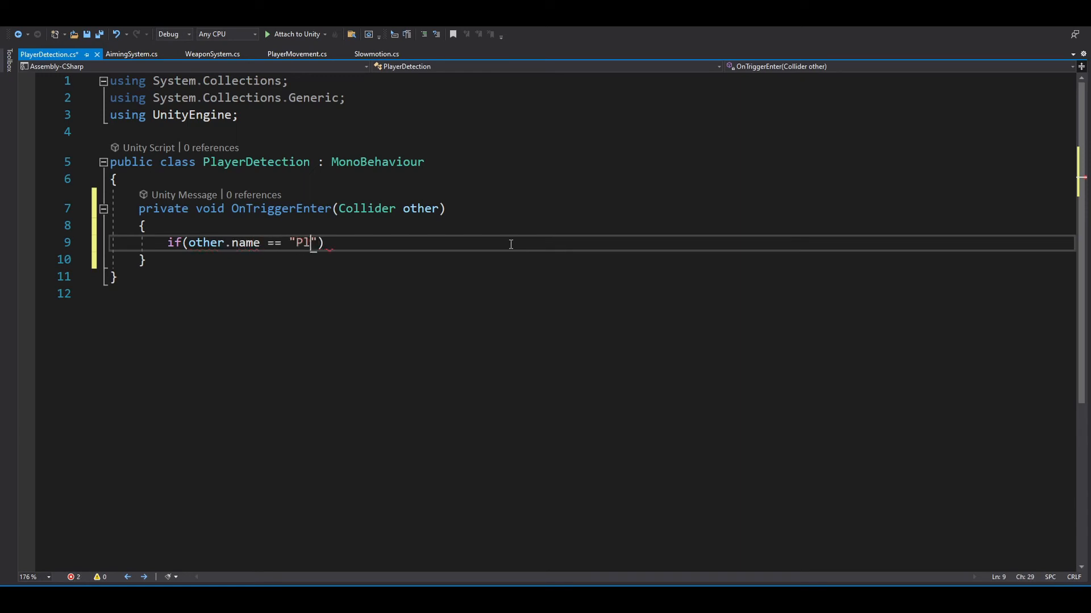
pyautogui.write('ayerBody')
pyautogui.write('{')
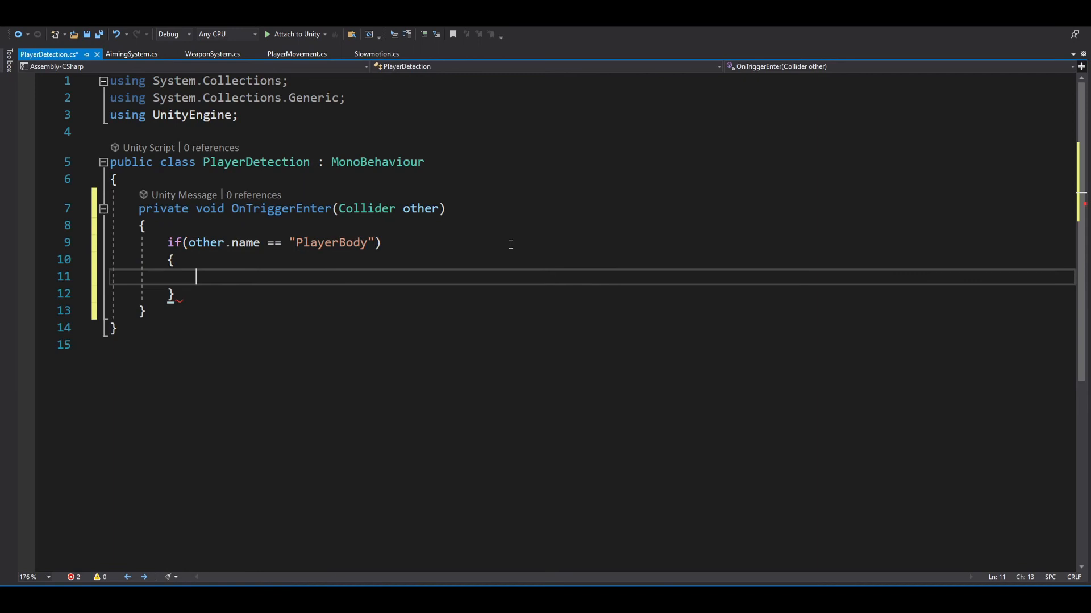
pyautogui.write('print("")')
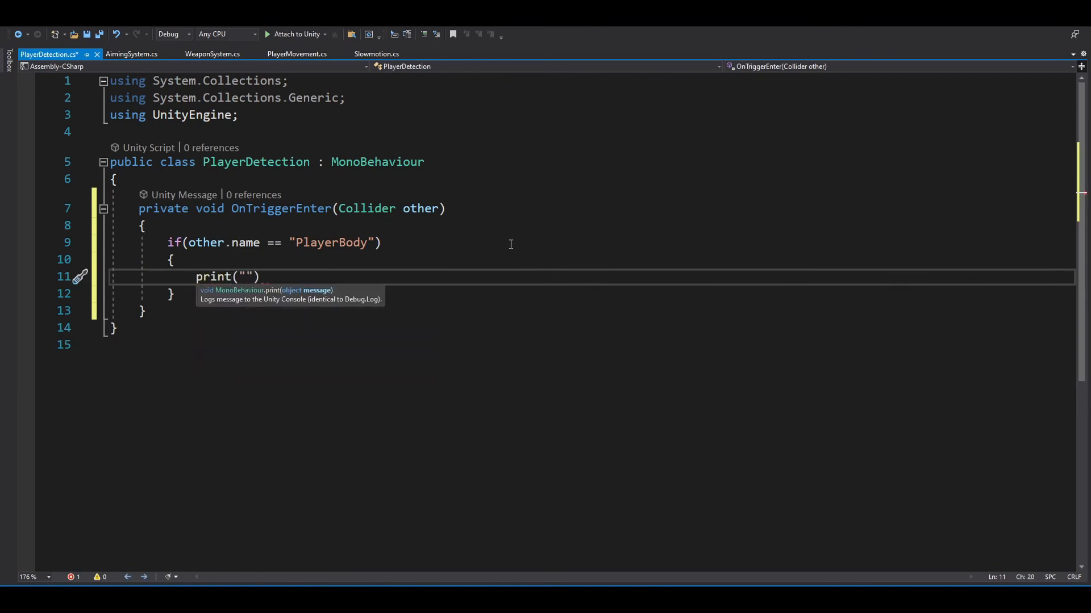
pyautogui.write('Player Detect')
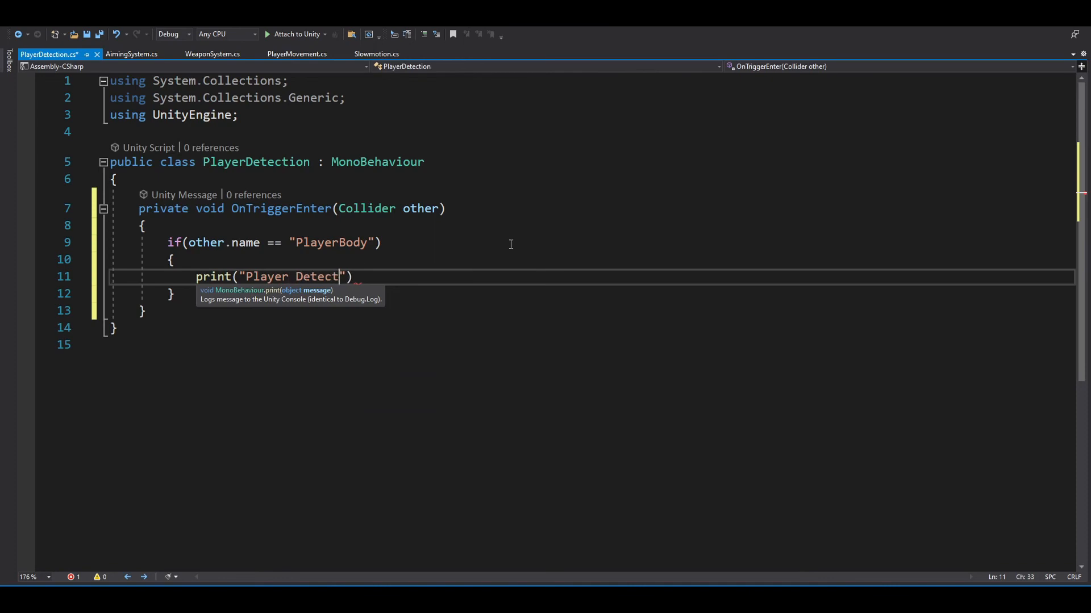
pyautogui.write('!");')
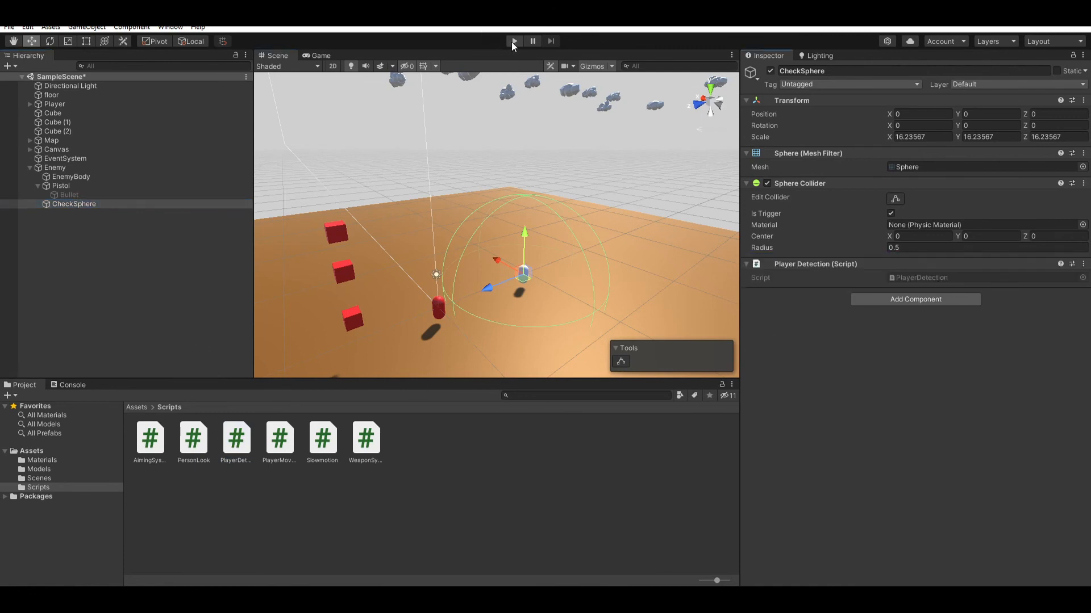
# Run the game in Play mode and focus the Game view to test detection.
pyautogui.click(513, 41)
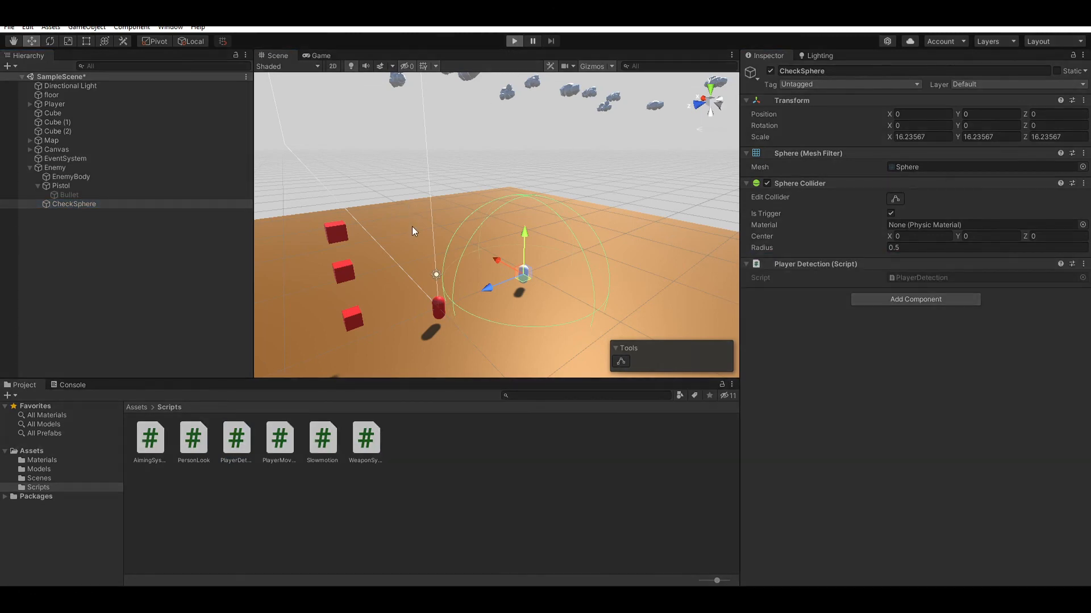
pyautogui.click(321, 55)
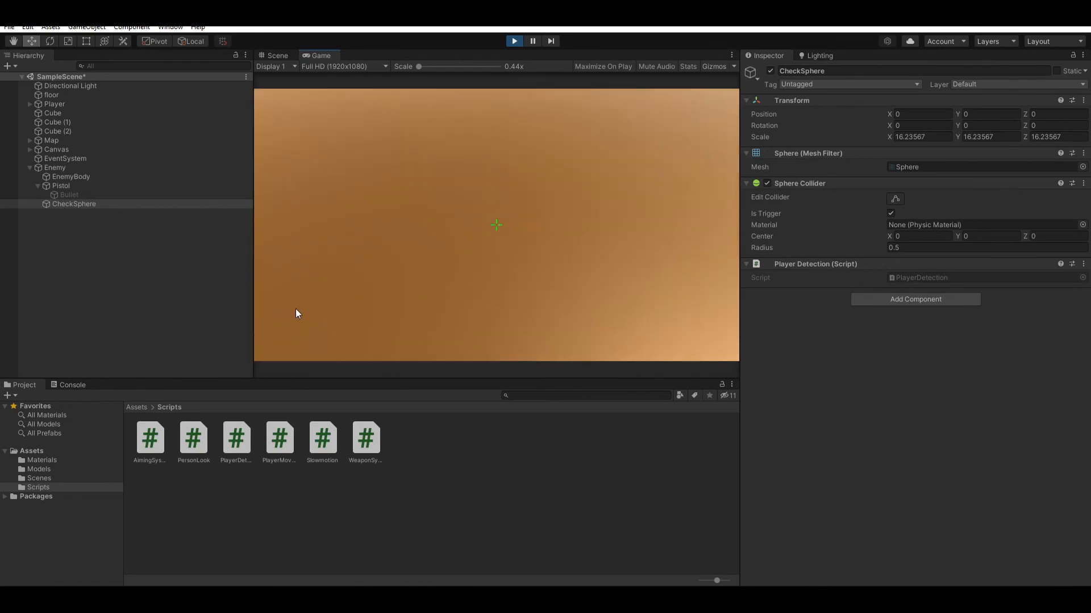
pyautogui.click(514, 40)
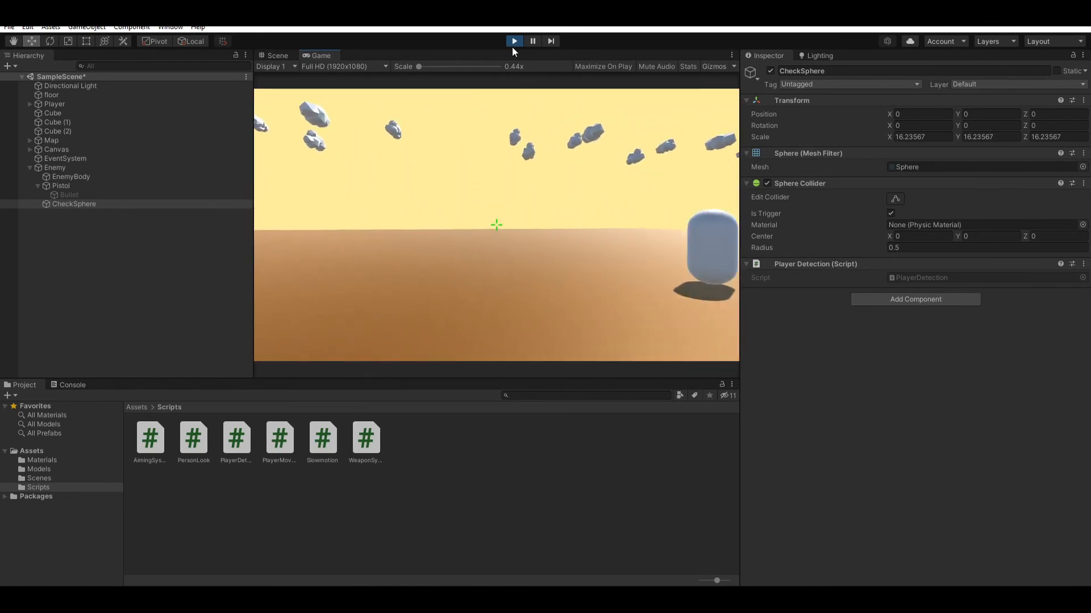